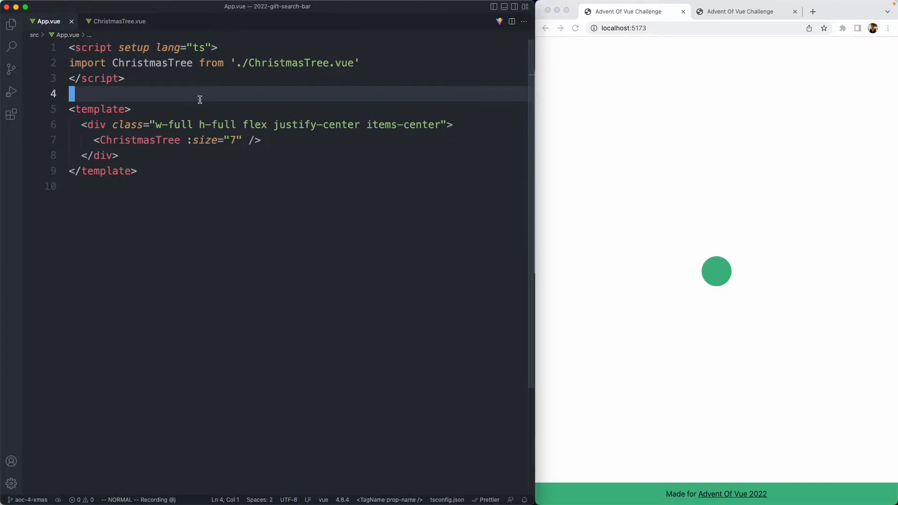
Step: In ChristmasTree.vue, wrap a {{ }} placeholder in <div v-for="i in size"> and comment out the ball div
key(cmd+tab)
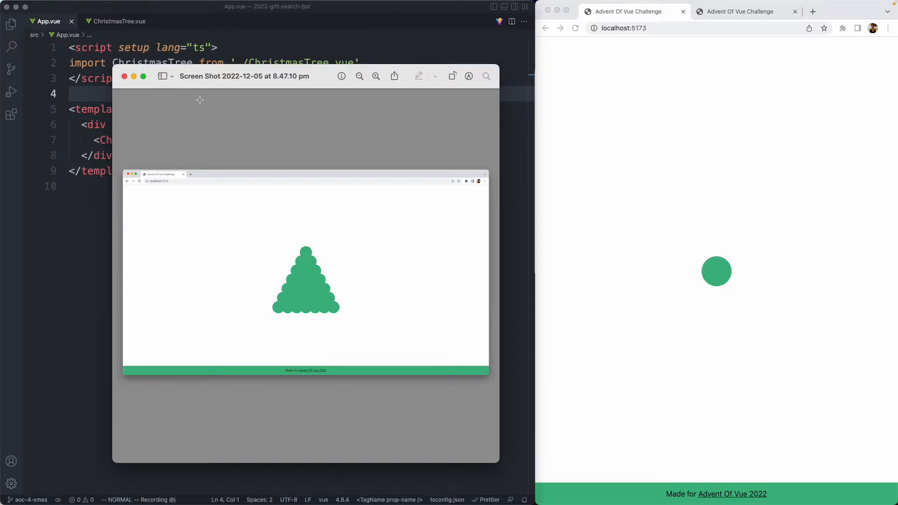
mouse_move(299, 217)
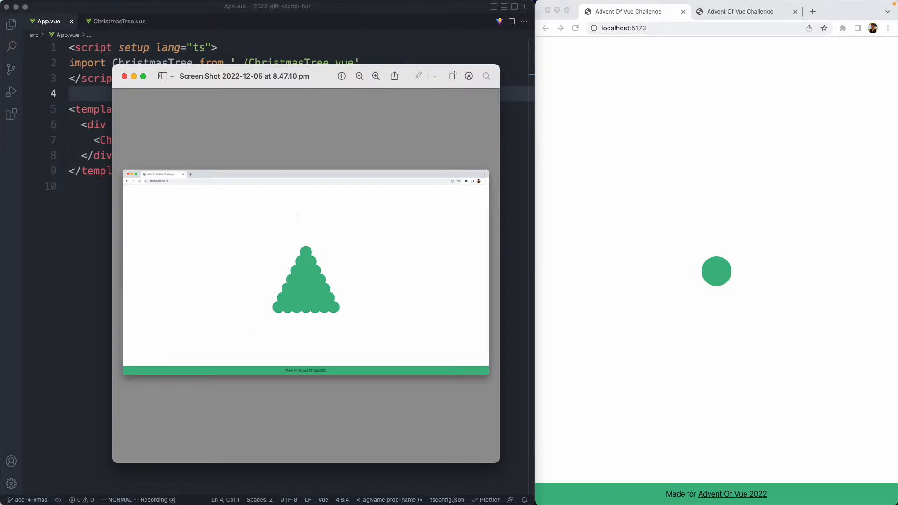
mouse_move(304, 252)
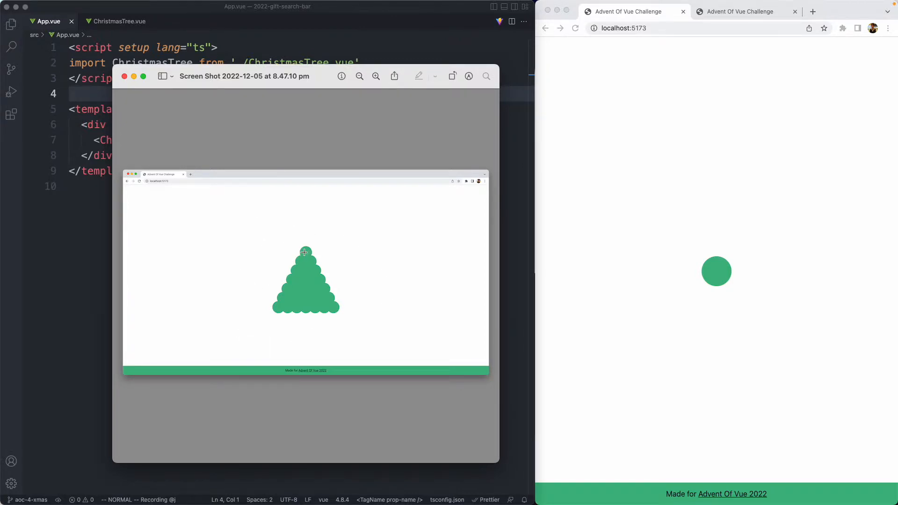
mouse_move(293, 267)
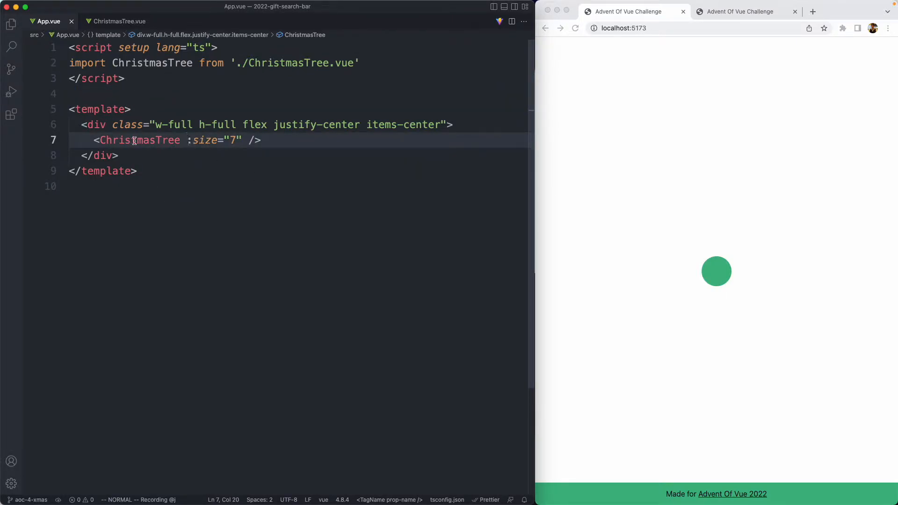
click(118, 21)
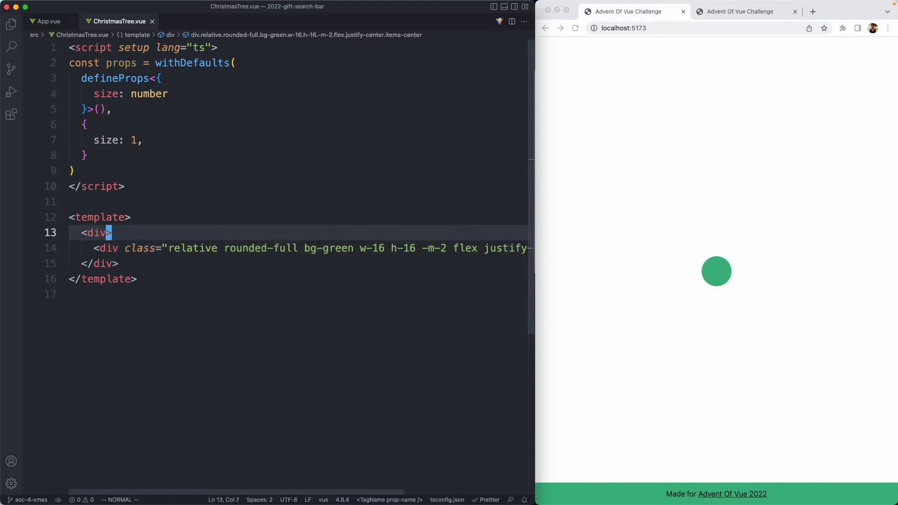
key(enter)
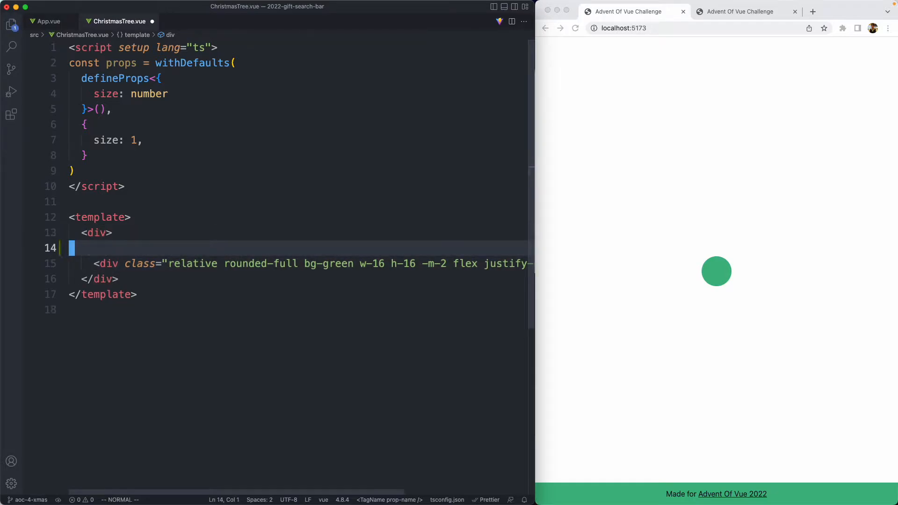
text(<)
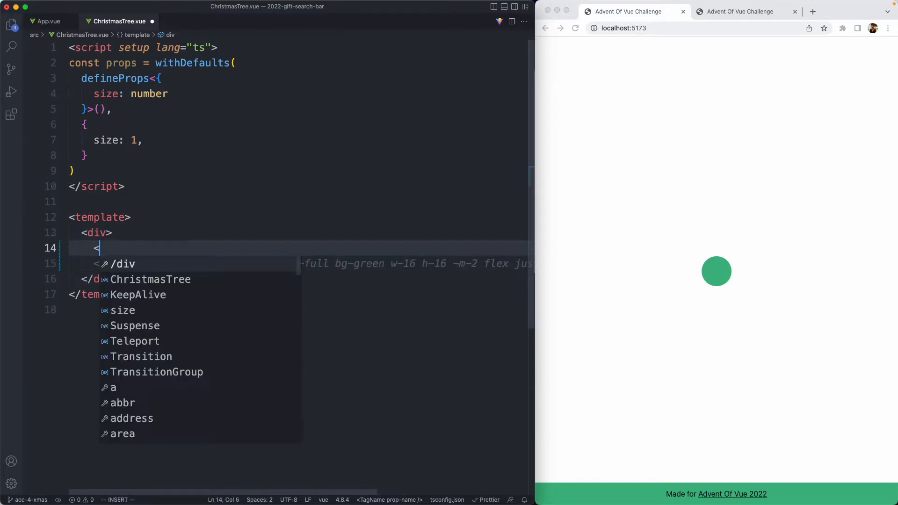
text(div v-for="i in 10)
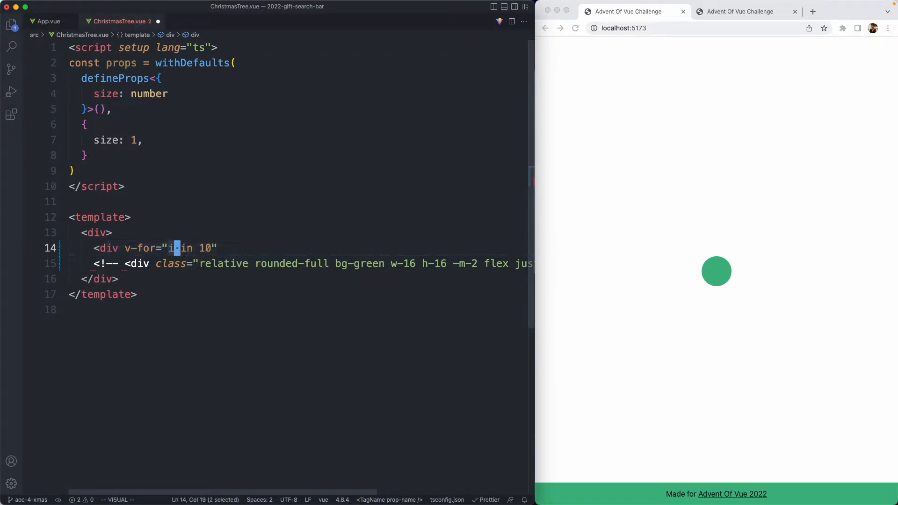
text(size)
text({{ )
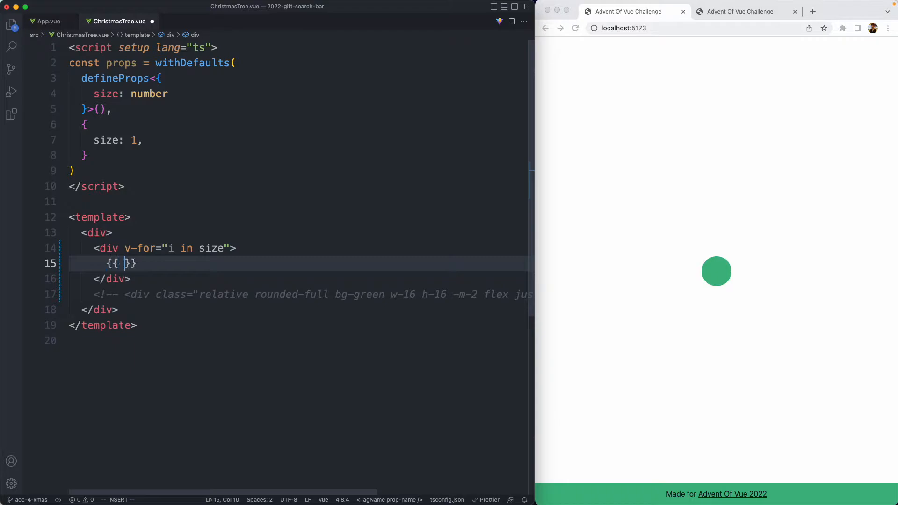
Step: Interpolate i in the loop so the page lists 1 to 7, then nest the ball div inside
text(i)
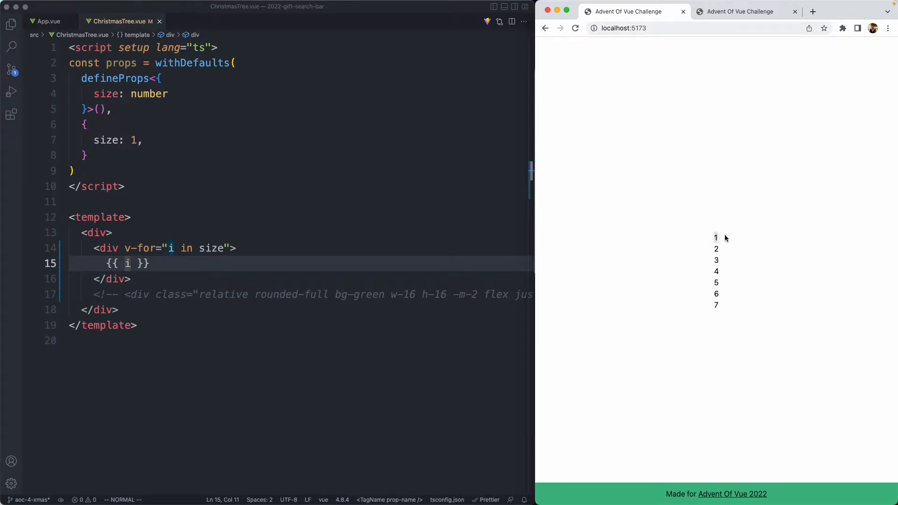
mouse_move(711, 239)
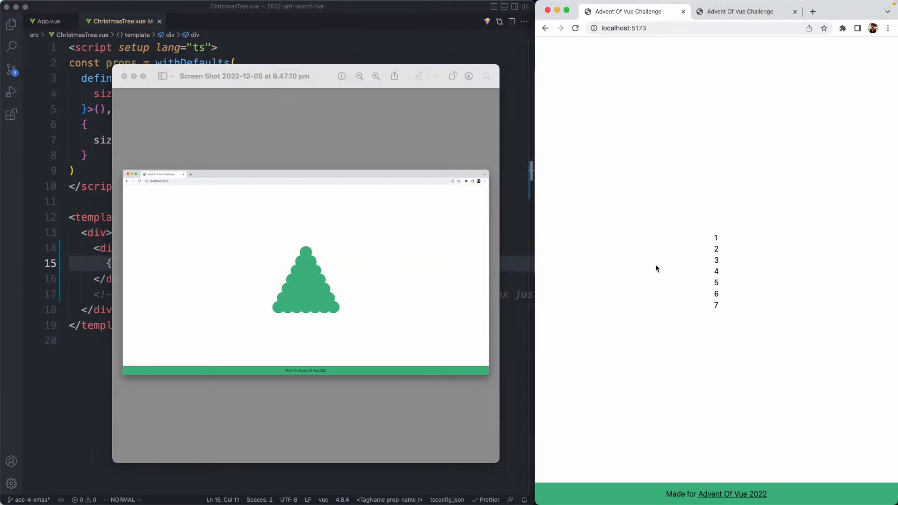
mouse_move(697, 290)
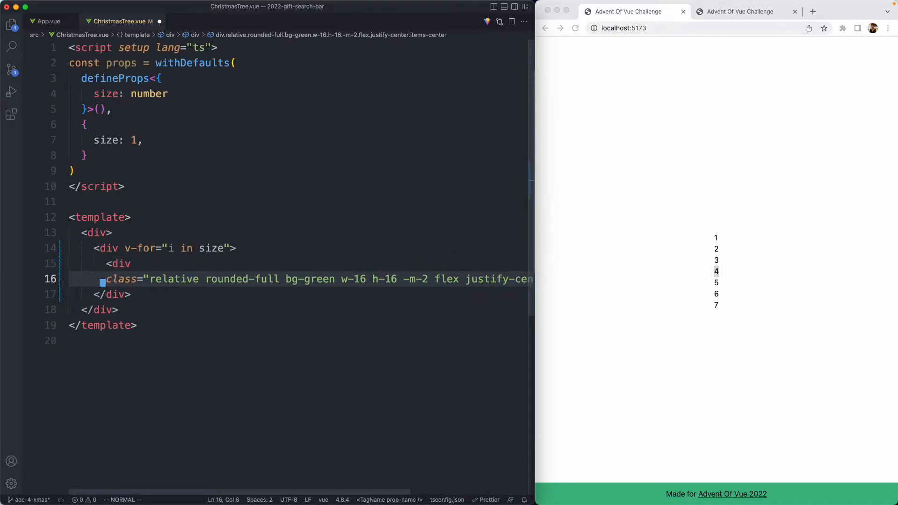
Step: Add v-for="j in i" to the ball div and class="flex justify-center" to the row div
text(v-for="j in i)
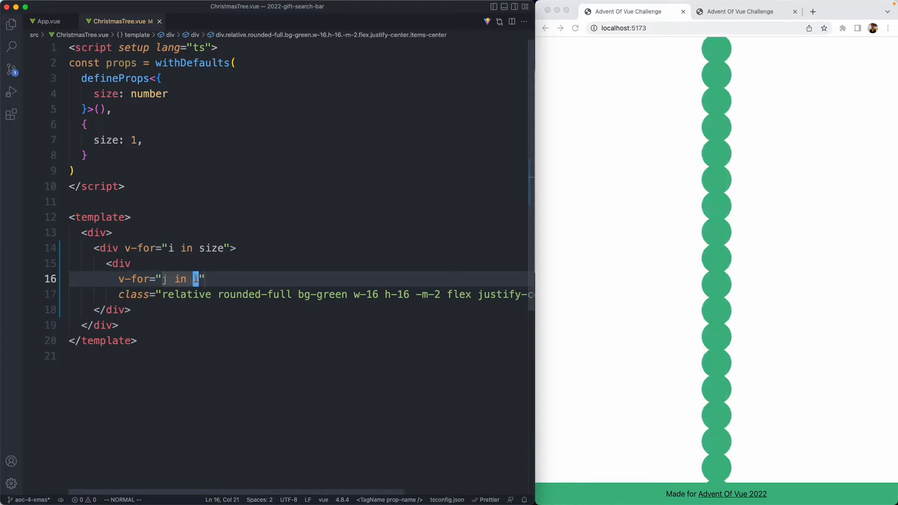
text(i)
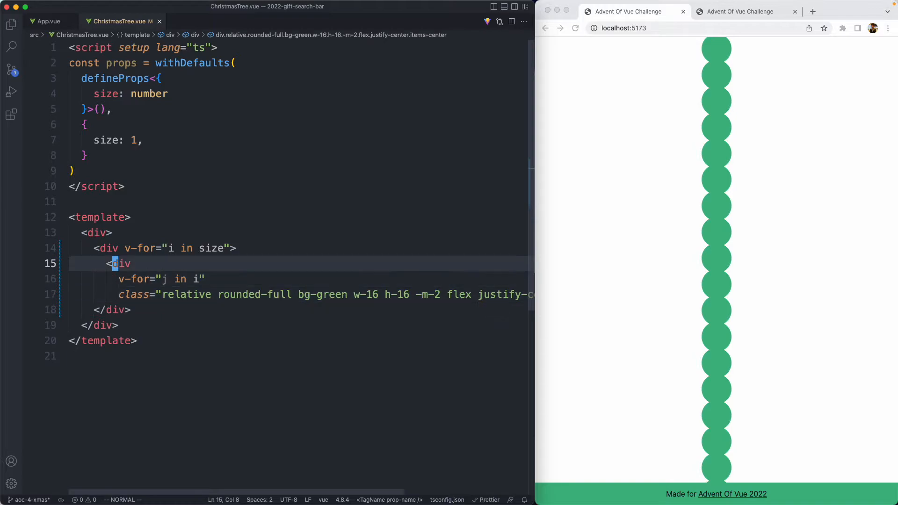
text(class="f)
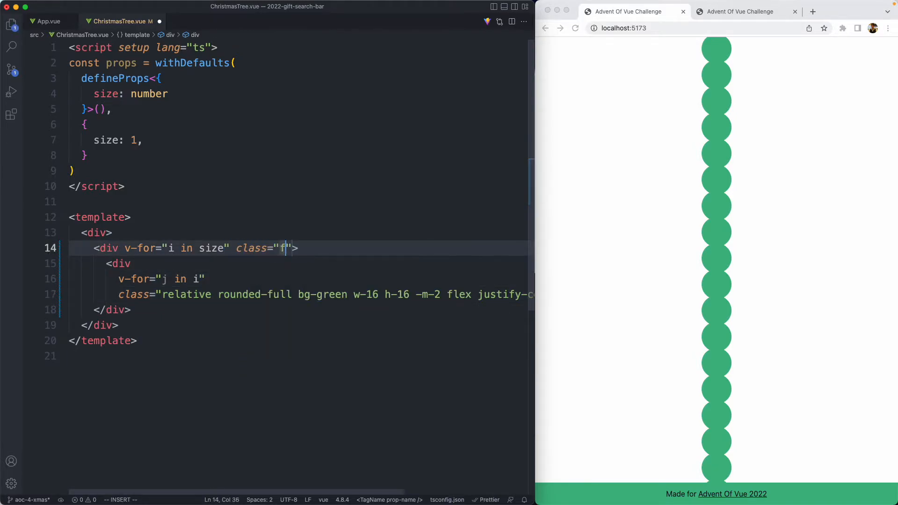
text(lex)
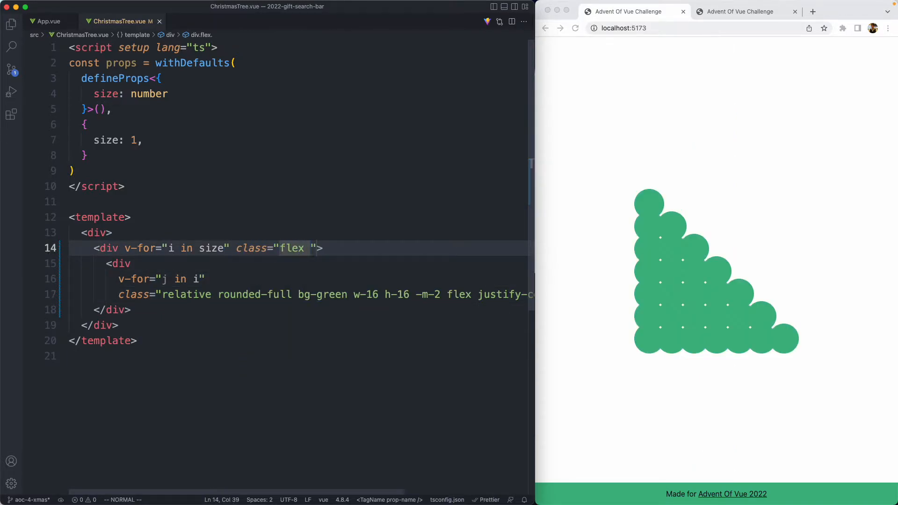
text(justify-center)
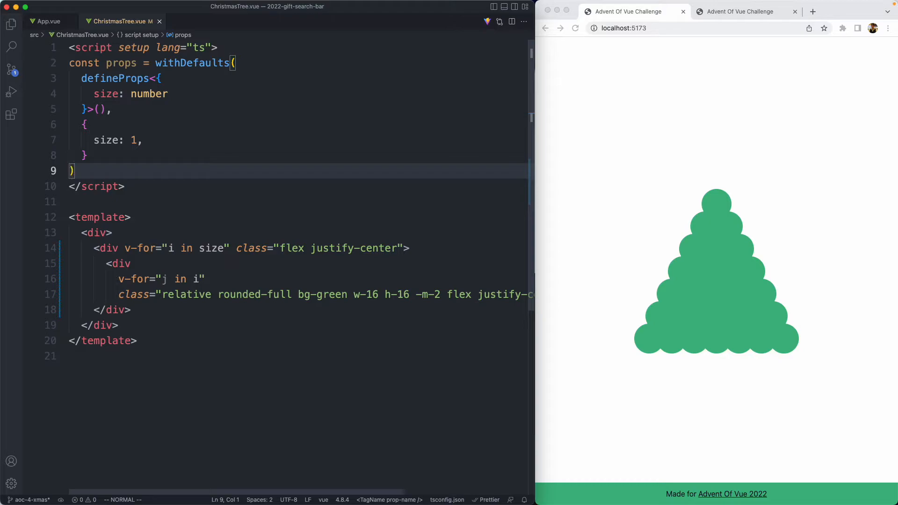
Step: Declare const Ball: FunctionalComponent = (props) => returning the ball div, with lang tsx
click(132, 294)
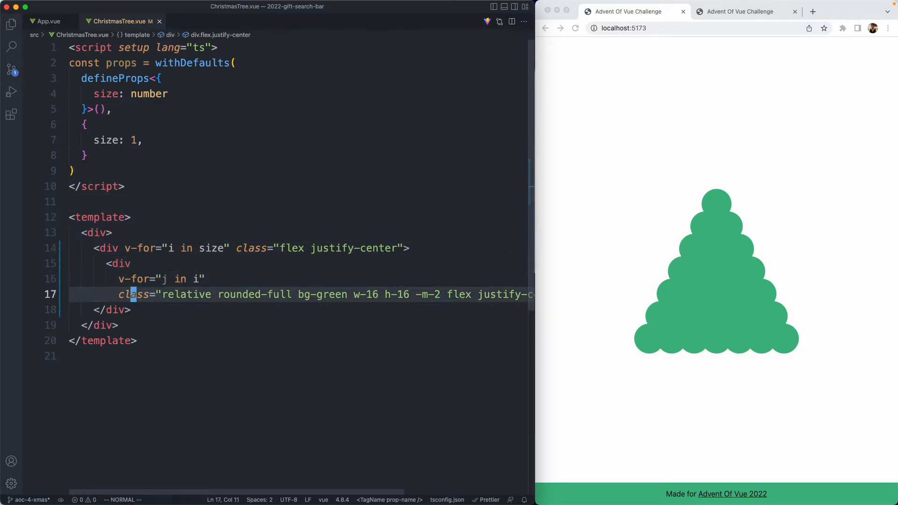
click(123, 217)
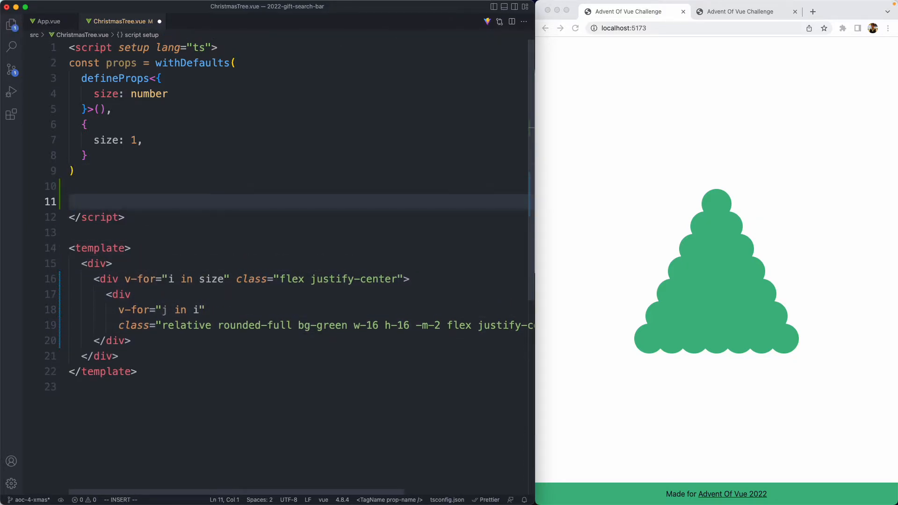
text(const)
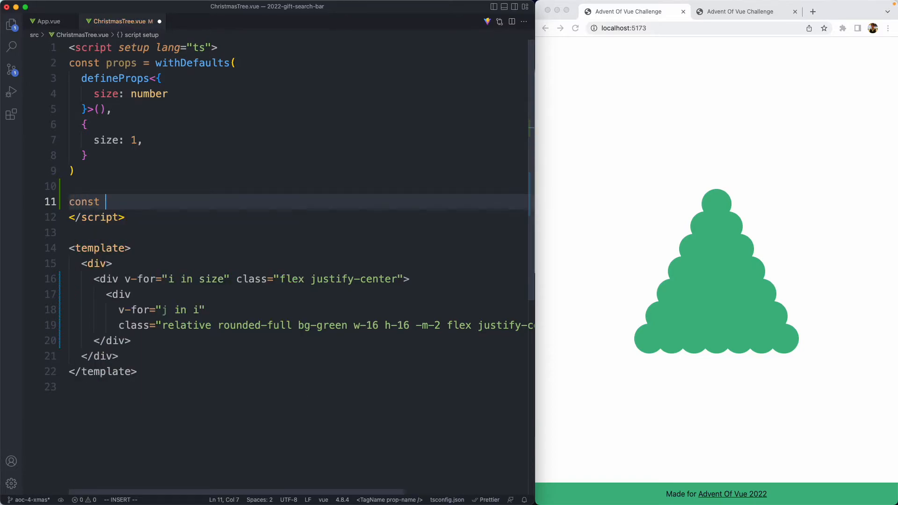
text(Ball: F)
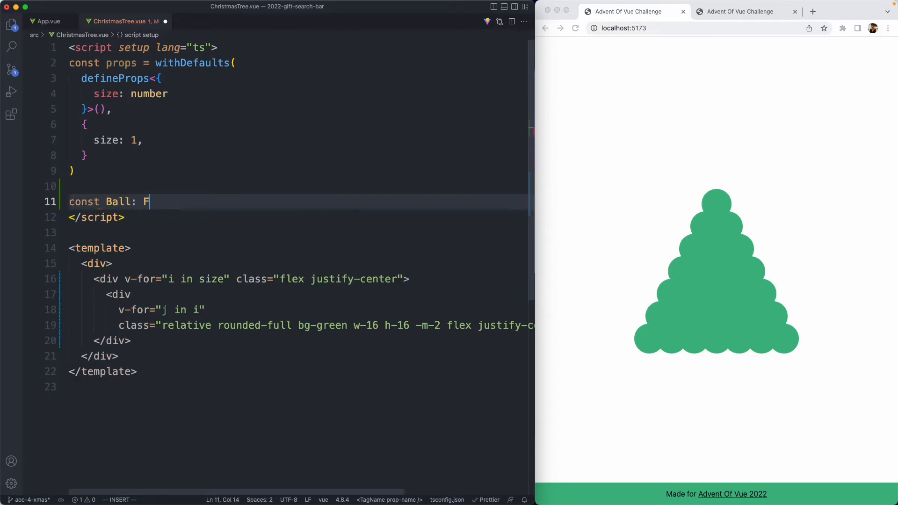
text(unctionalComponent)
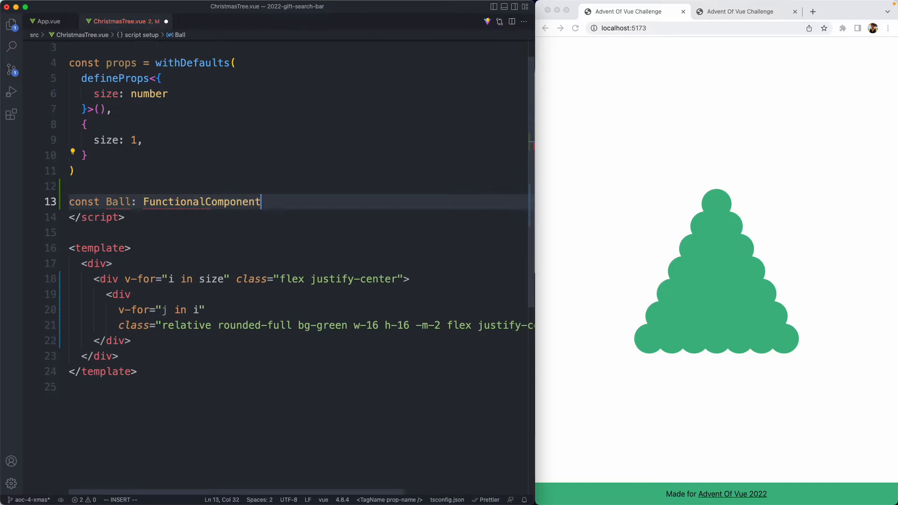
text(=)
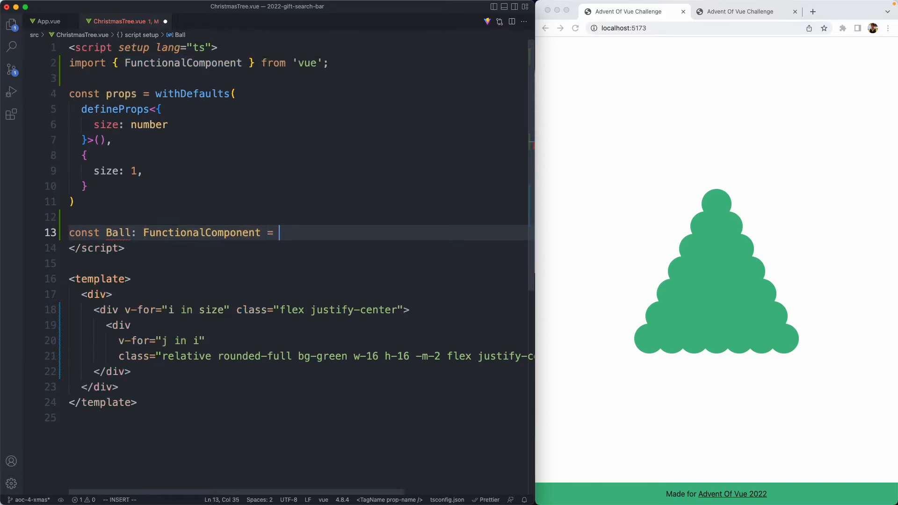
text((props) => {)
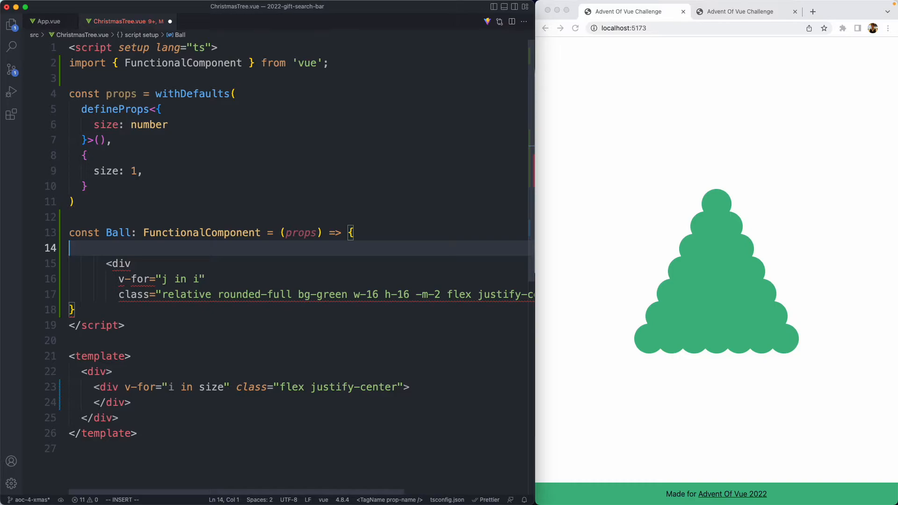
text(return ()
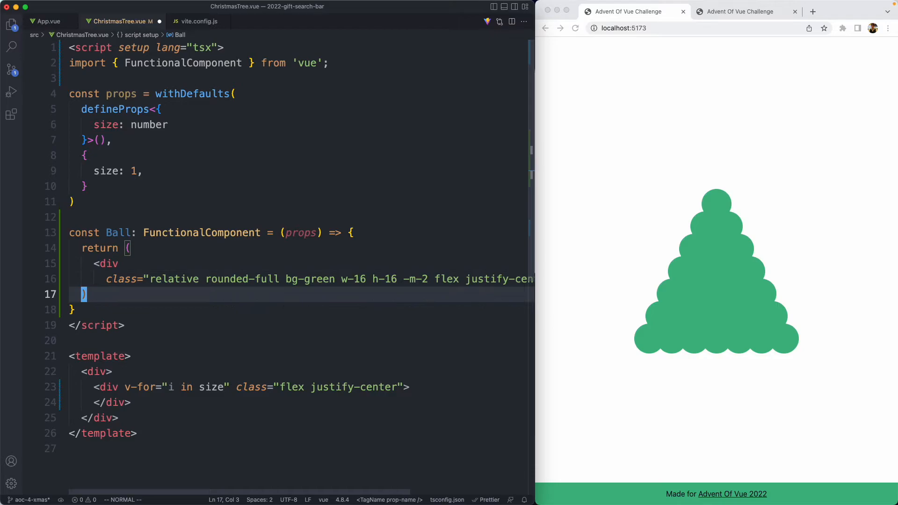
Step: Render <Ball v-for="j in i" /> in the row and condense Ball to a one-line return
text(<Ball v-for="j in i" />)
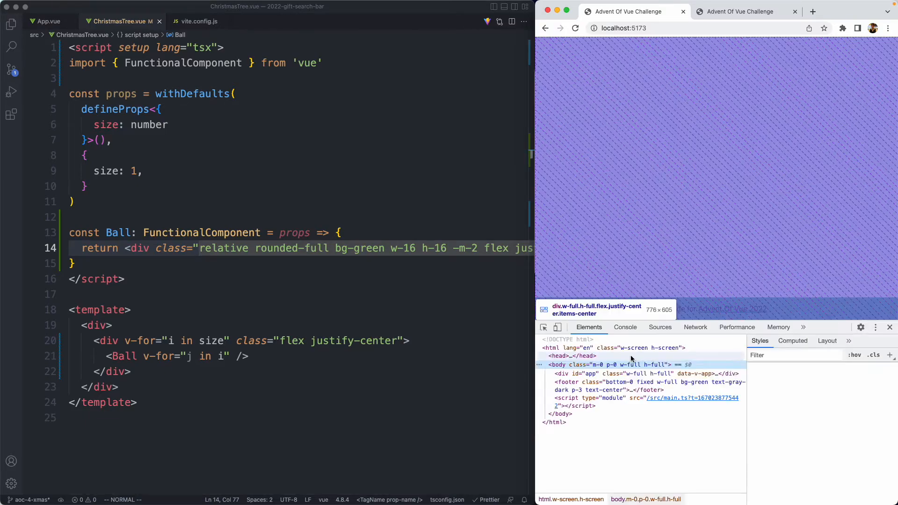
click(625, 327)
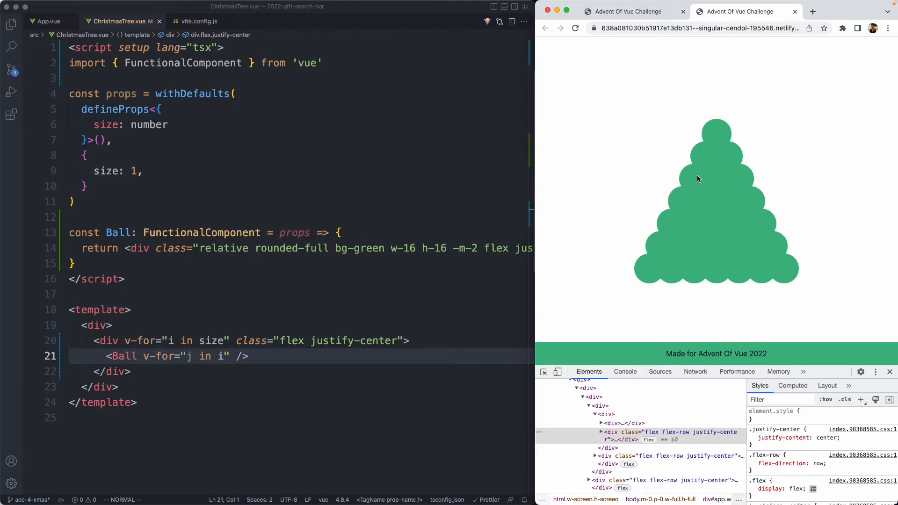
mouse_move(663, 192)
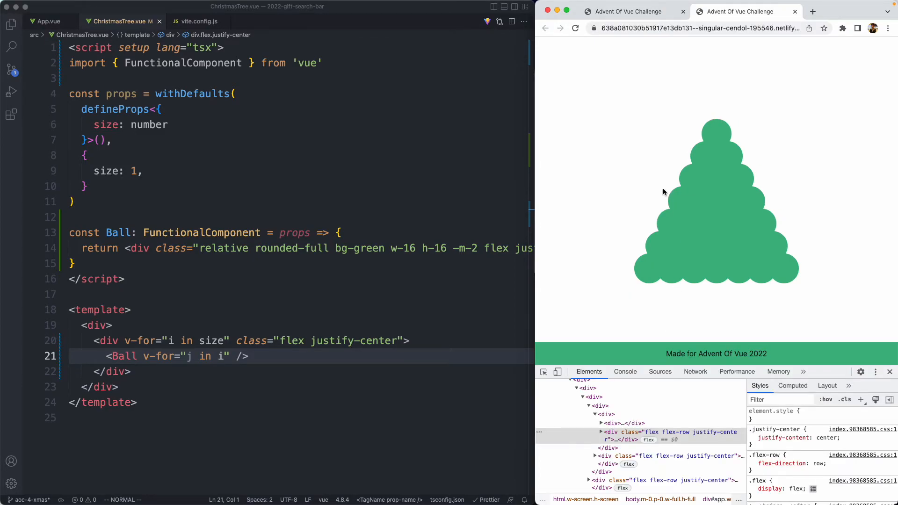
Step: Show the Netlify-deployed reference solution's green ball tree
text(al)
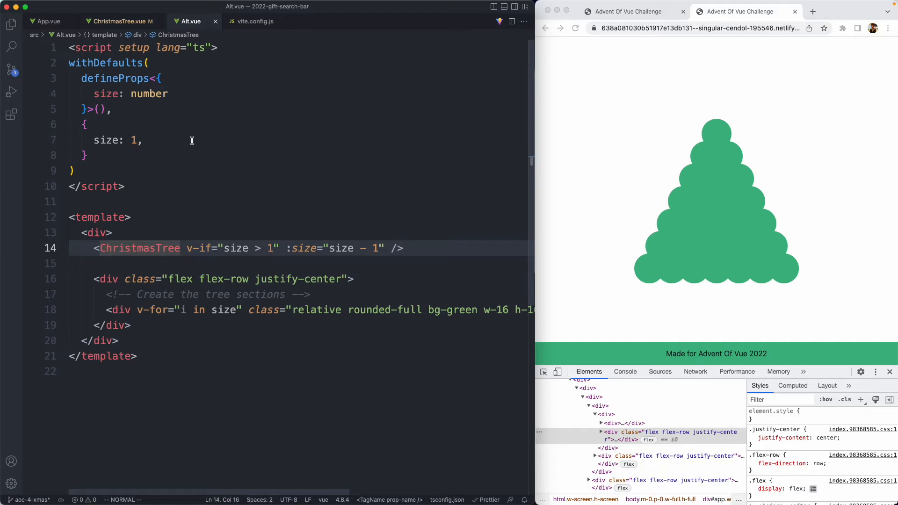
Step: Highlight Alt.vue's recursive ChristmasTree size - 1 call and its ball-row div
click(139, 248)
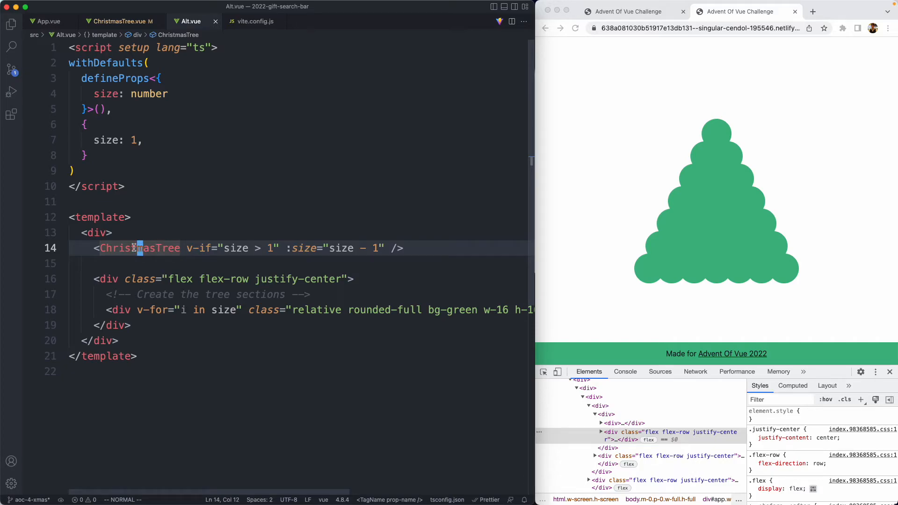
mouse_move(235, 248)
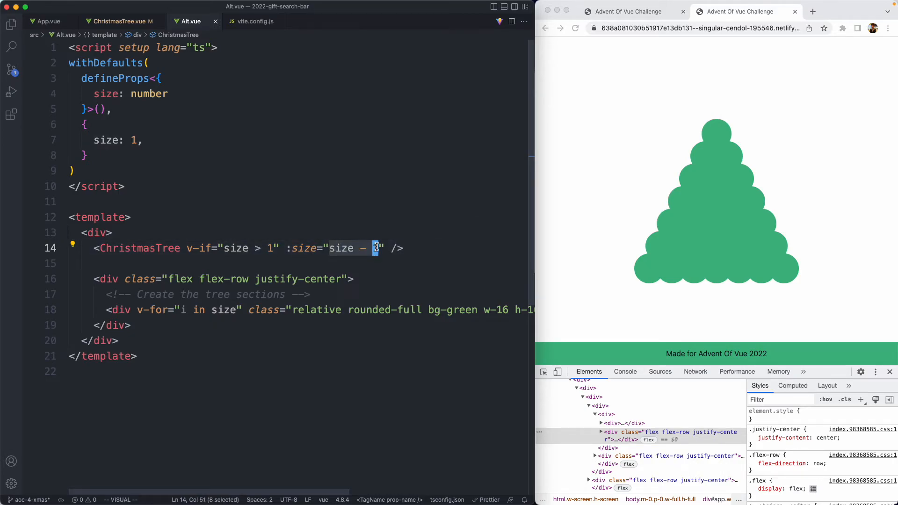
key(Escape)
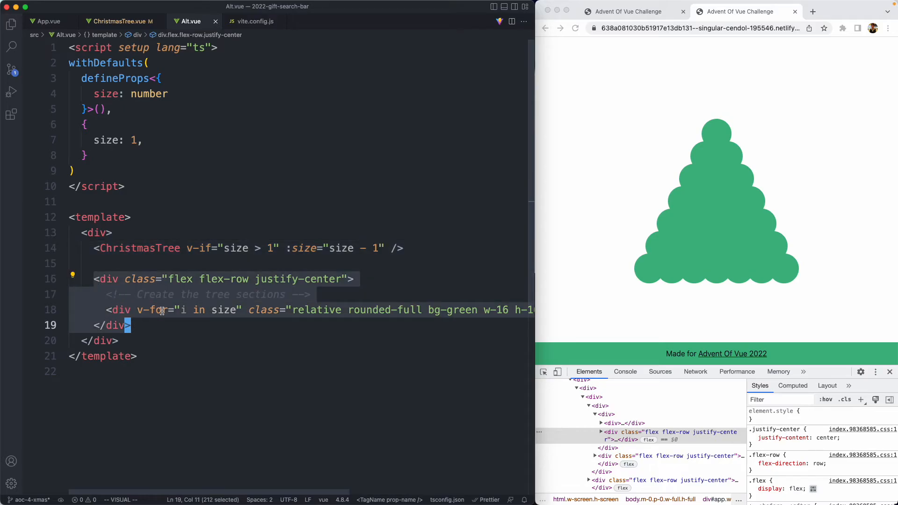
mouse_move(225, 310)
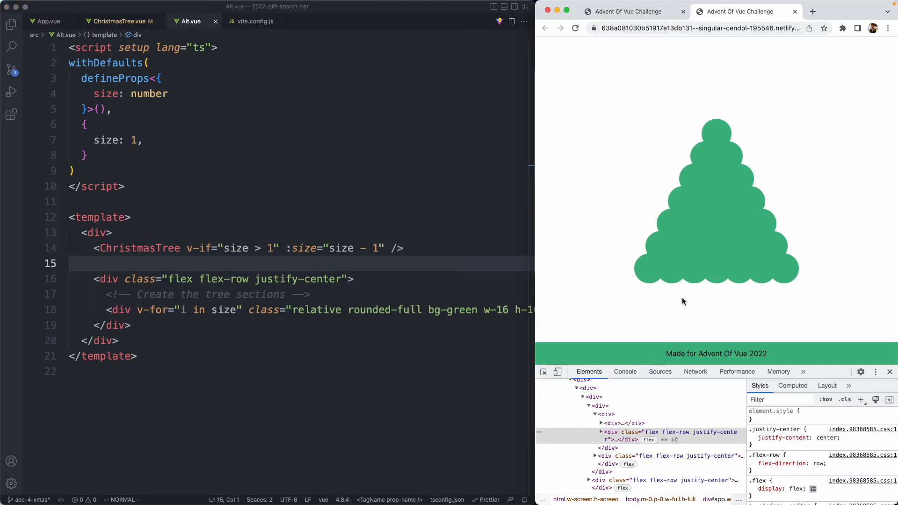
mouse_move(653, 367)
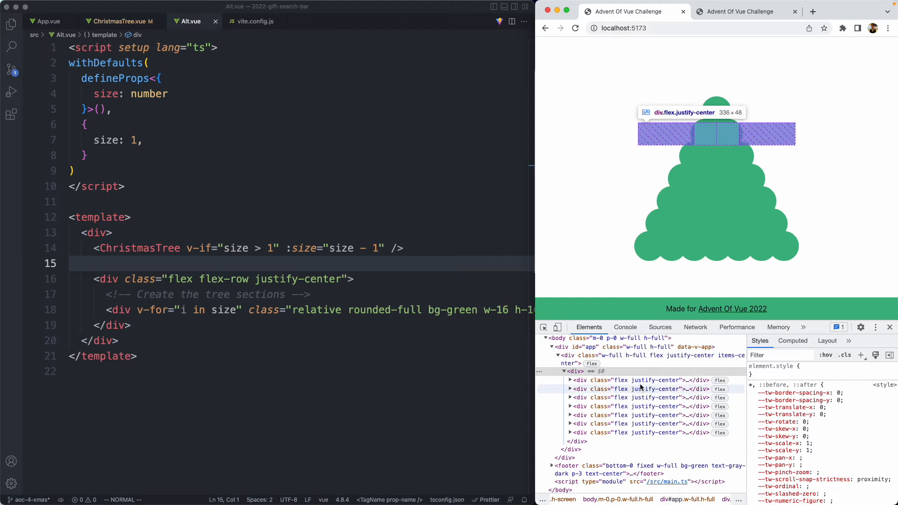
Step: Inspect the localhost tree's seven div.flex.justify-center rows in DevTools
click(745, 11)
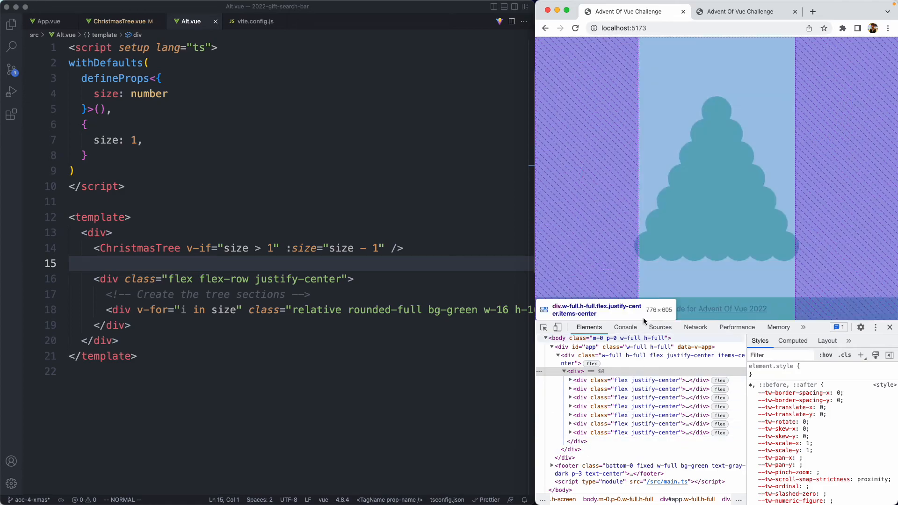
Step: Examine the reference solution's flex-row divs nested inside one another in DevTools
click(744, 11)
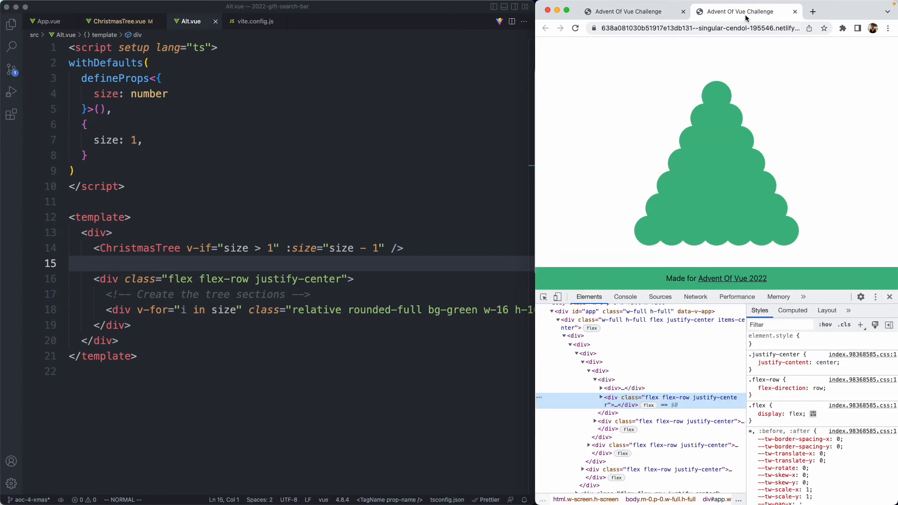
mouse_move(611, 436)
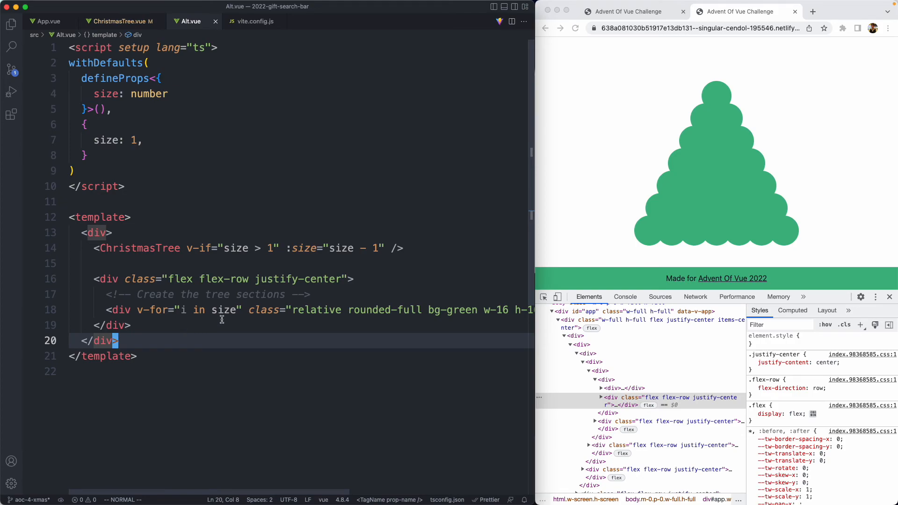
mouse_move(234, 247)
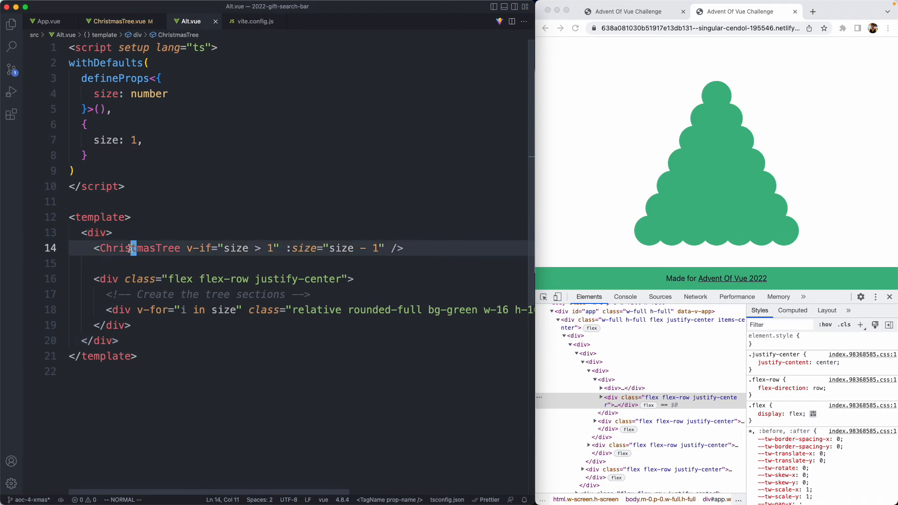
Step: Select Alt.vue's recursive ChristmasTree call, then the Ball name in ChristmasTree.vue
double_click(139, 248)
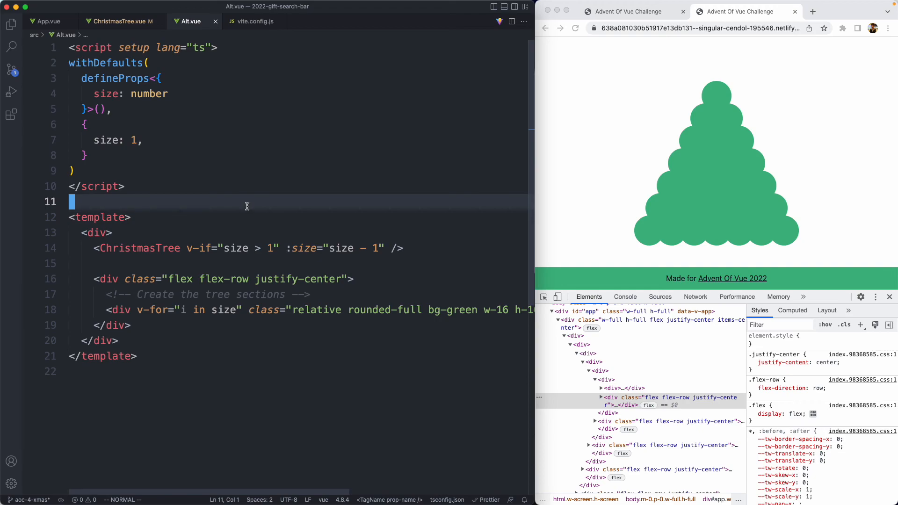
click(118, 21)
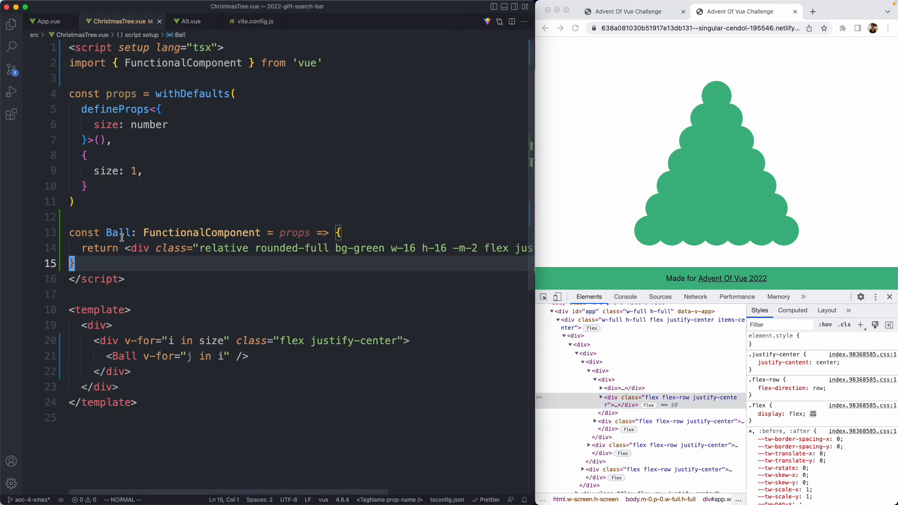
double_click(117, 232)
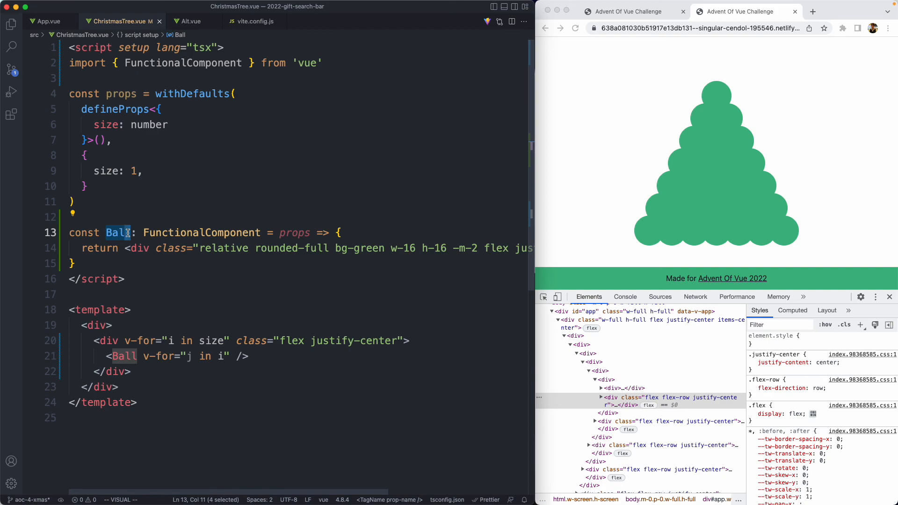